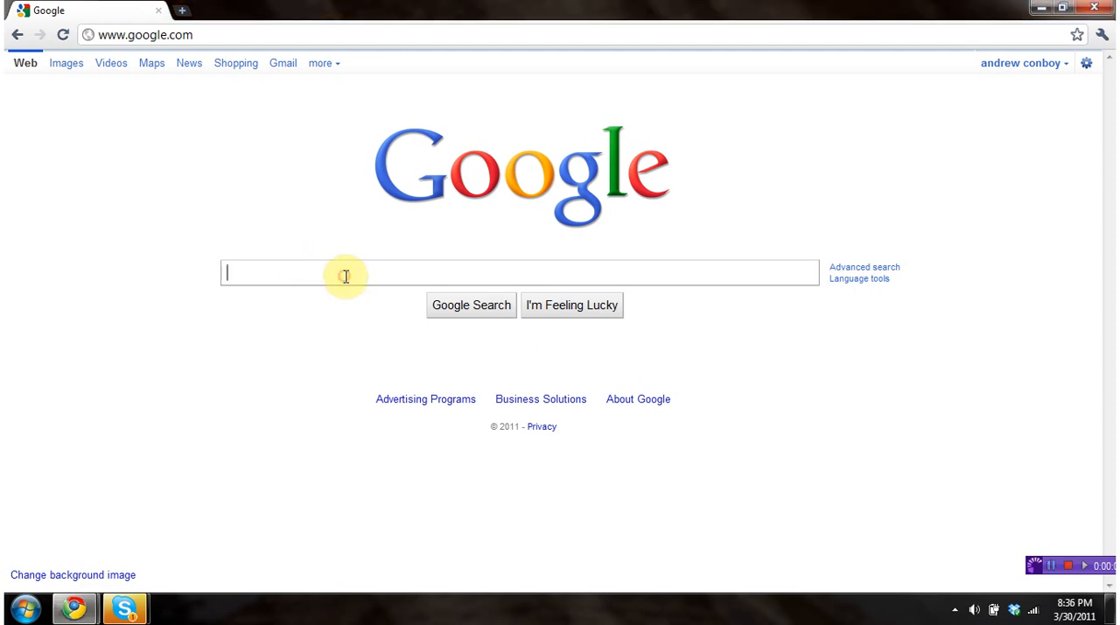
mouse_move(345, 276)
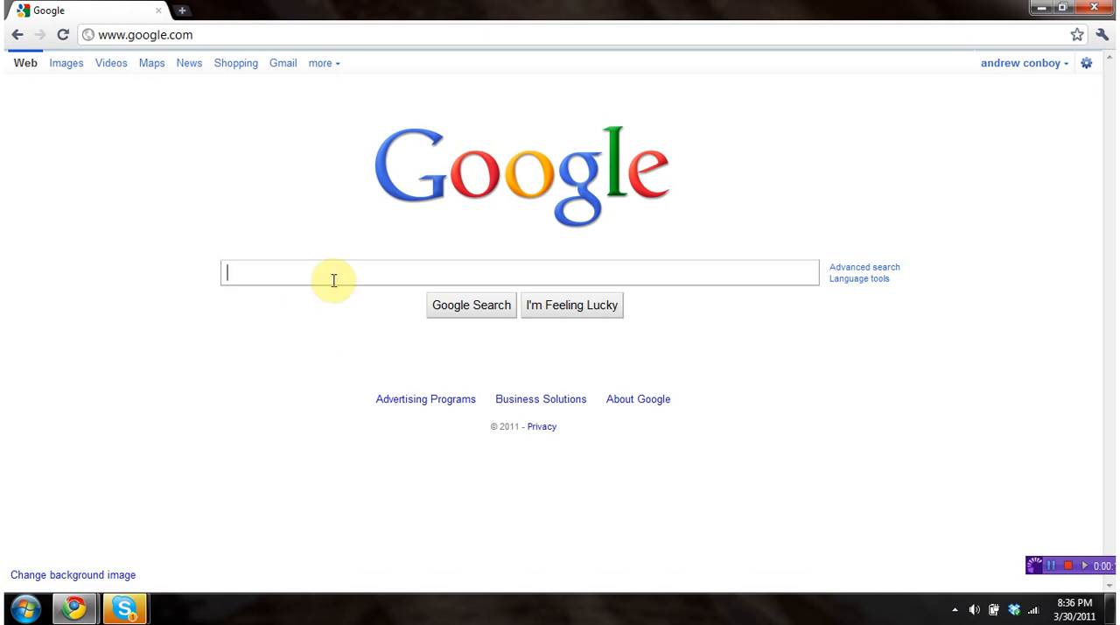
mouse_move(332, 279)
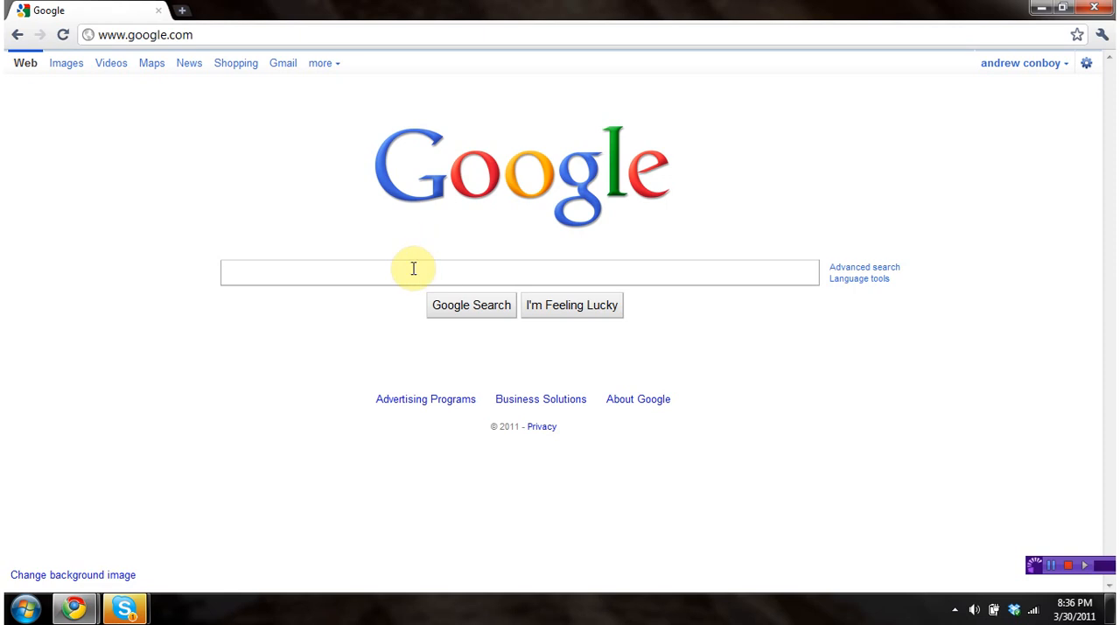
Step: Search Google for 'camtasia' before changing the query
text(camtasia)
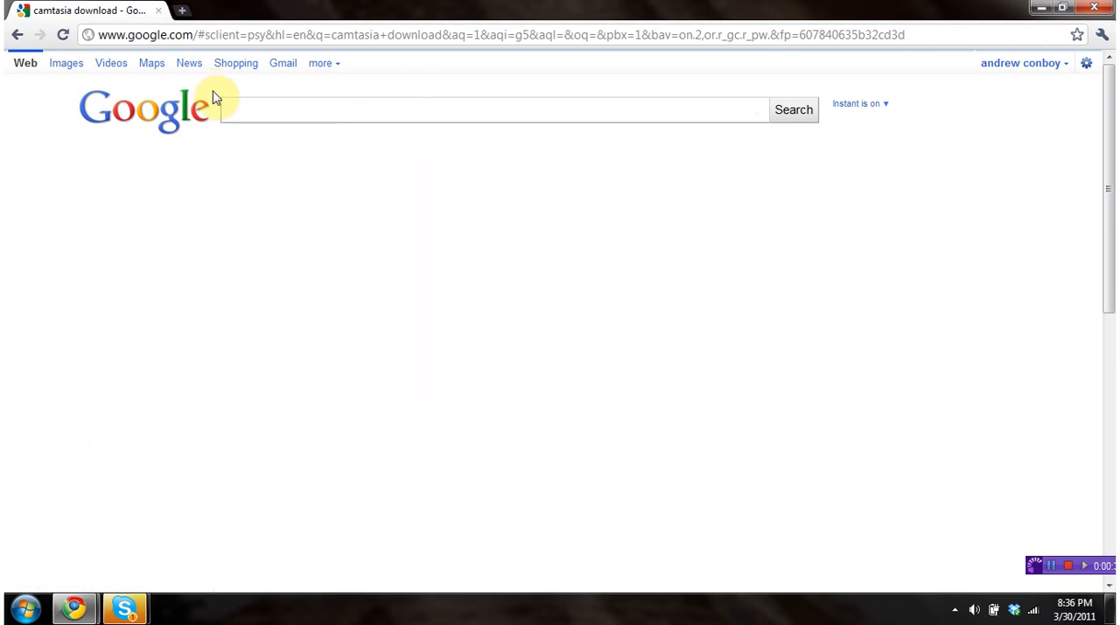
text(c)
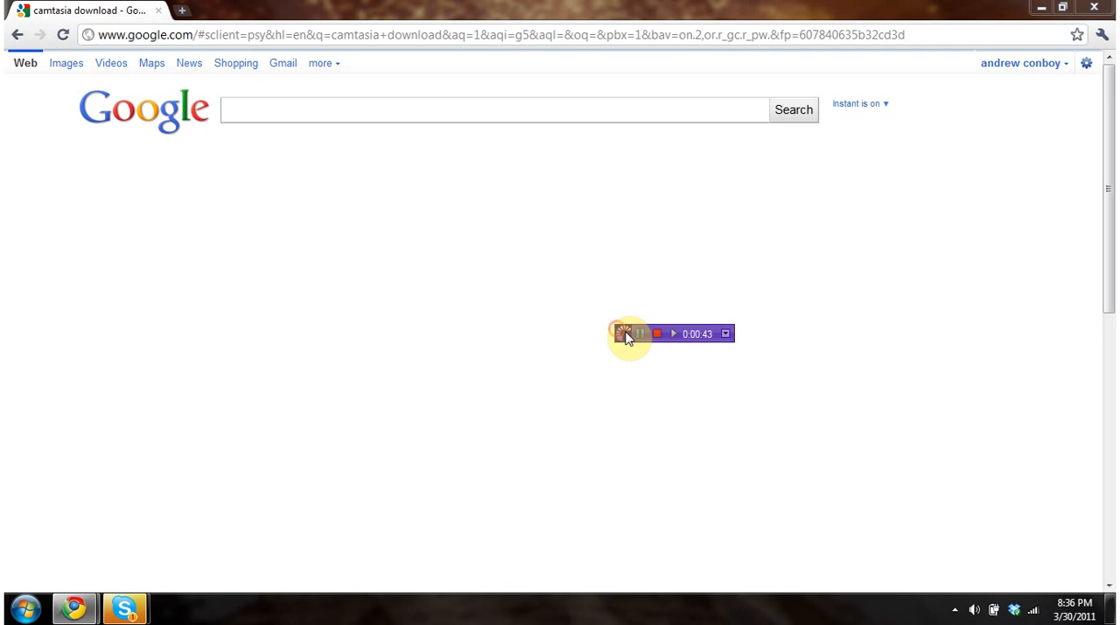
mouse_move(623, 336)
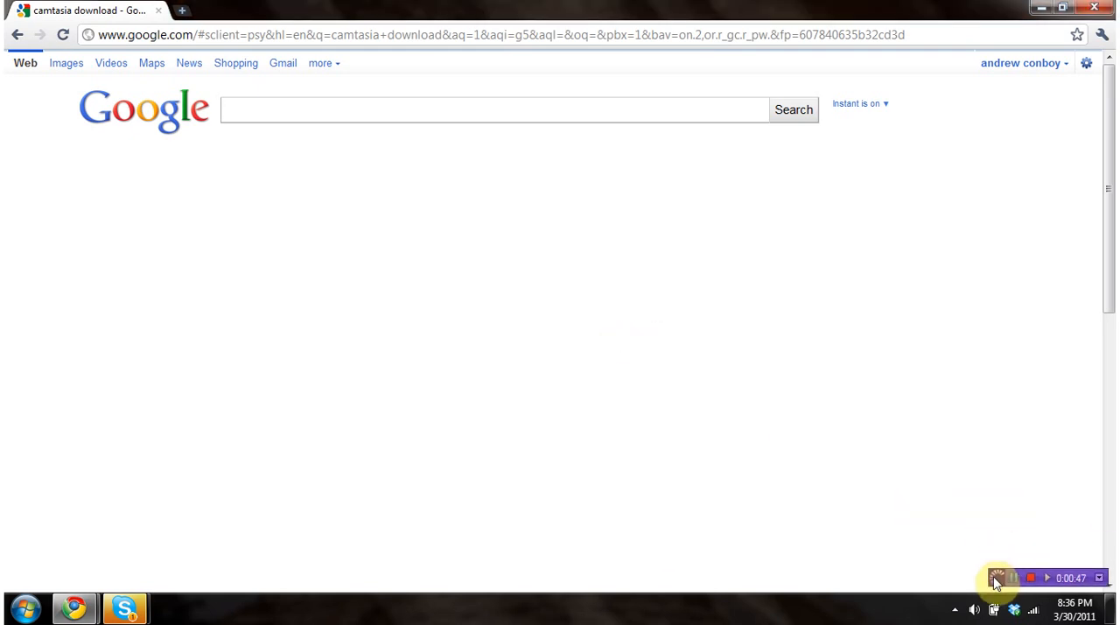
click(493, 108)
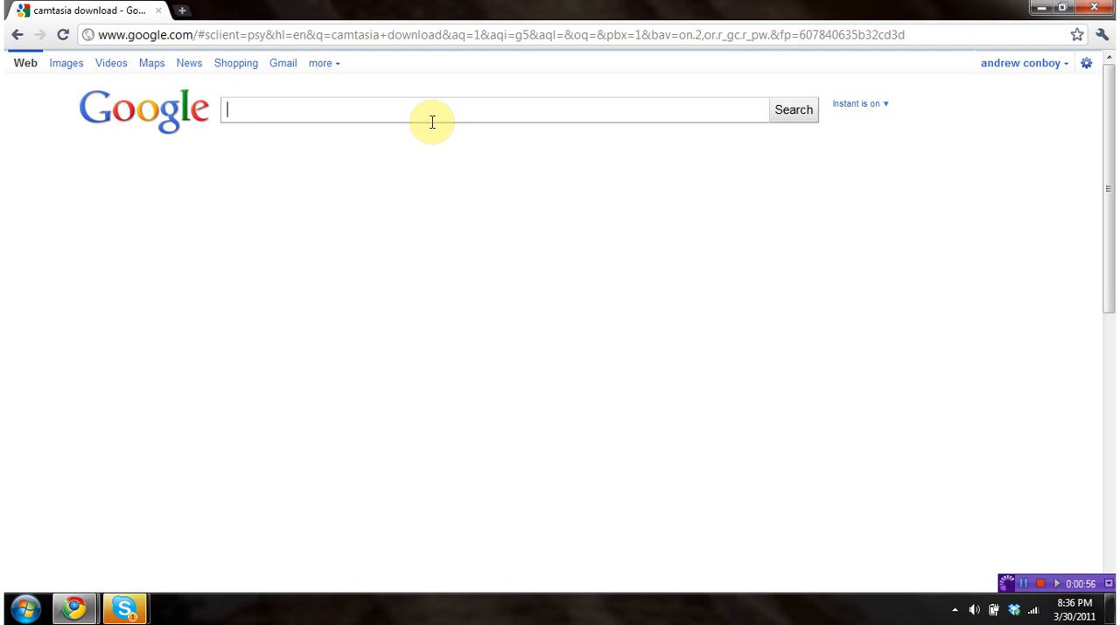
Step: Search for 'blueberry screen recorder' via the 'blue' suggestion and bring up its results
text(blueberry)
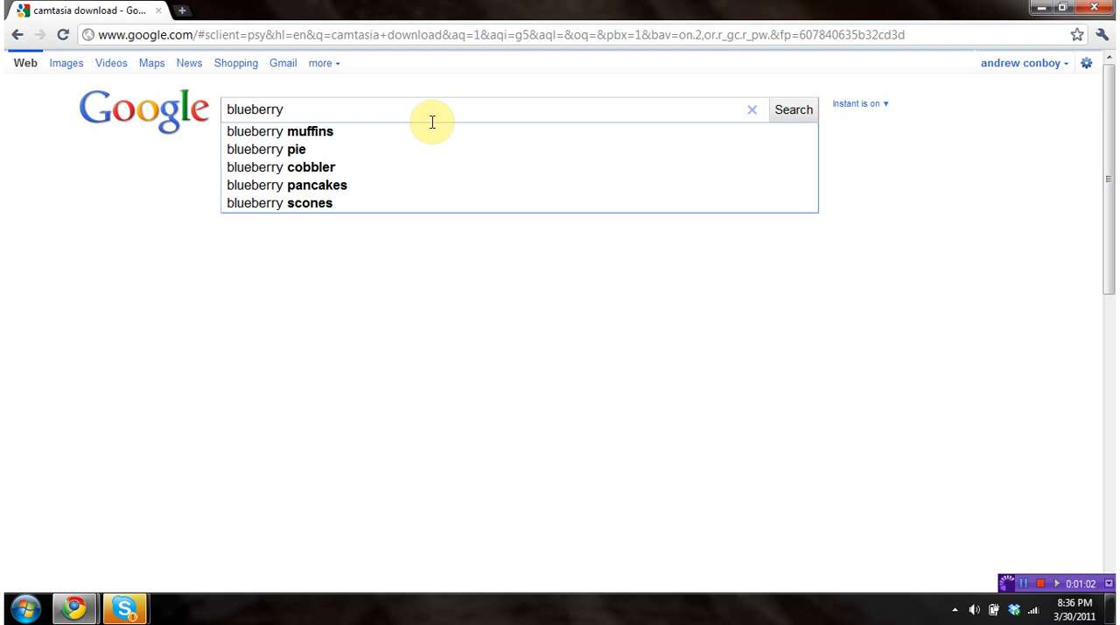
click(280, 129)
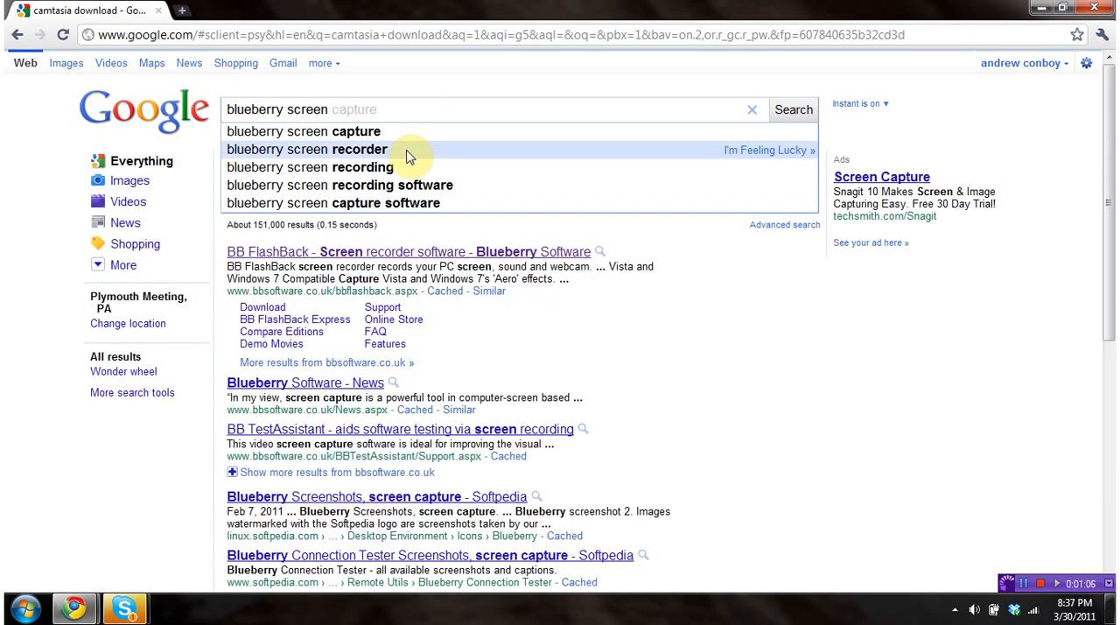
click(409, 252)
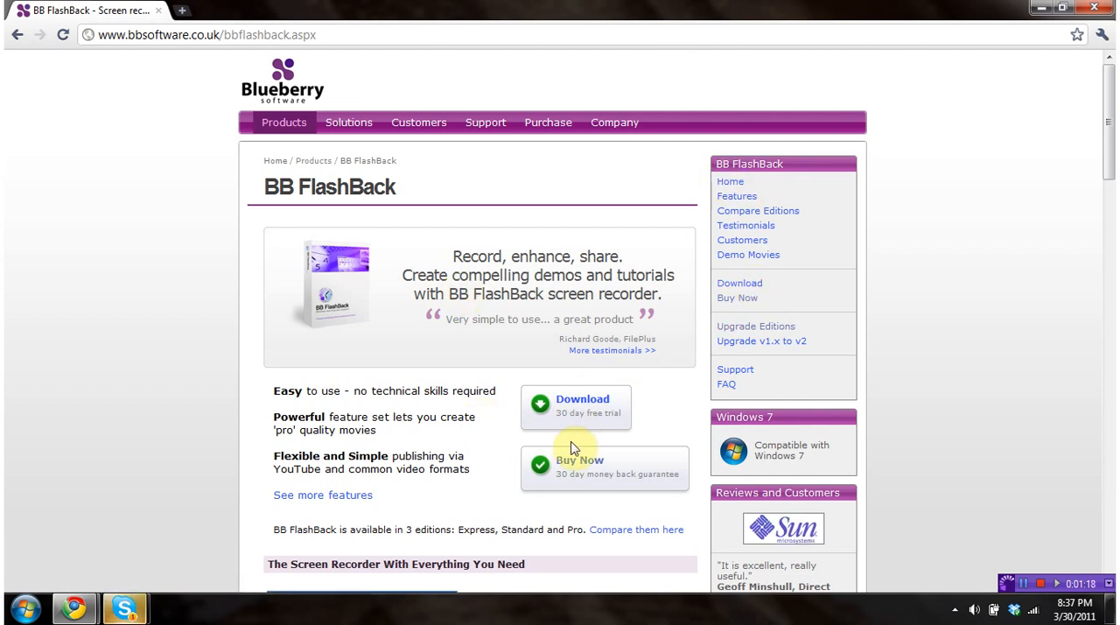
Step: Scroll down the BB FlashBack product page to review its feature highlights
scroll(down, 3)
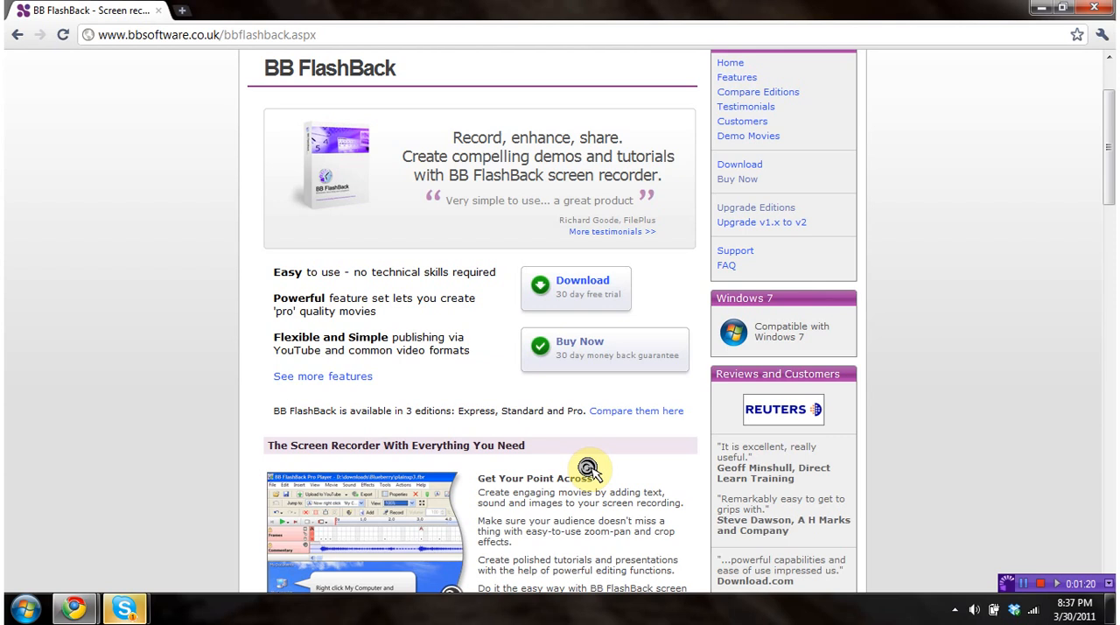
scroll(down, 3)
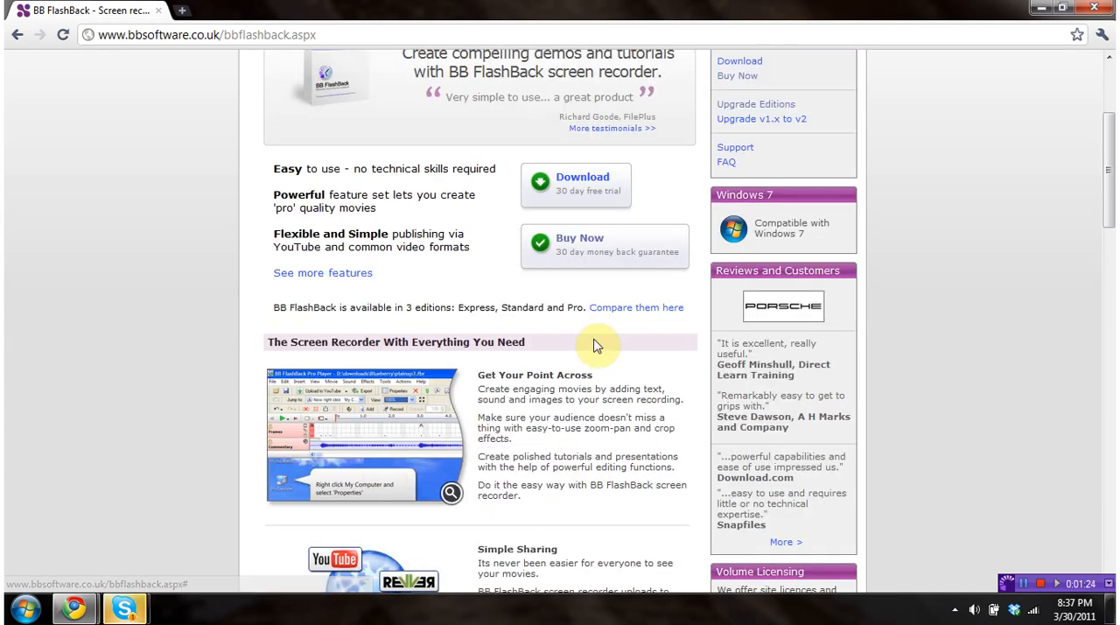
scroll(down, 3)
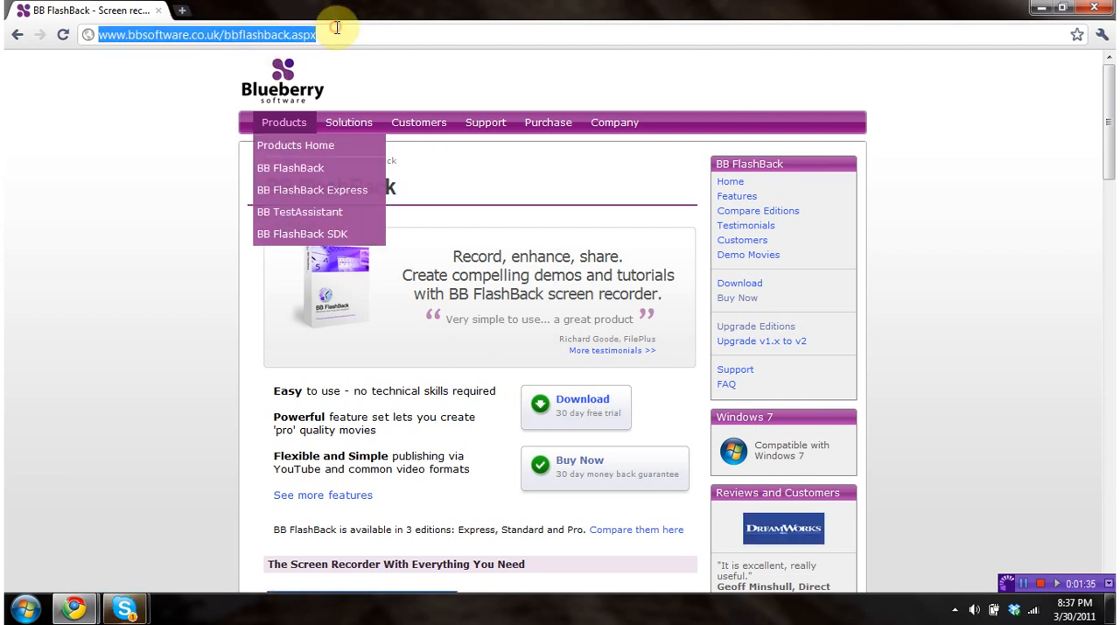
mouse_move(581, 402)
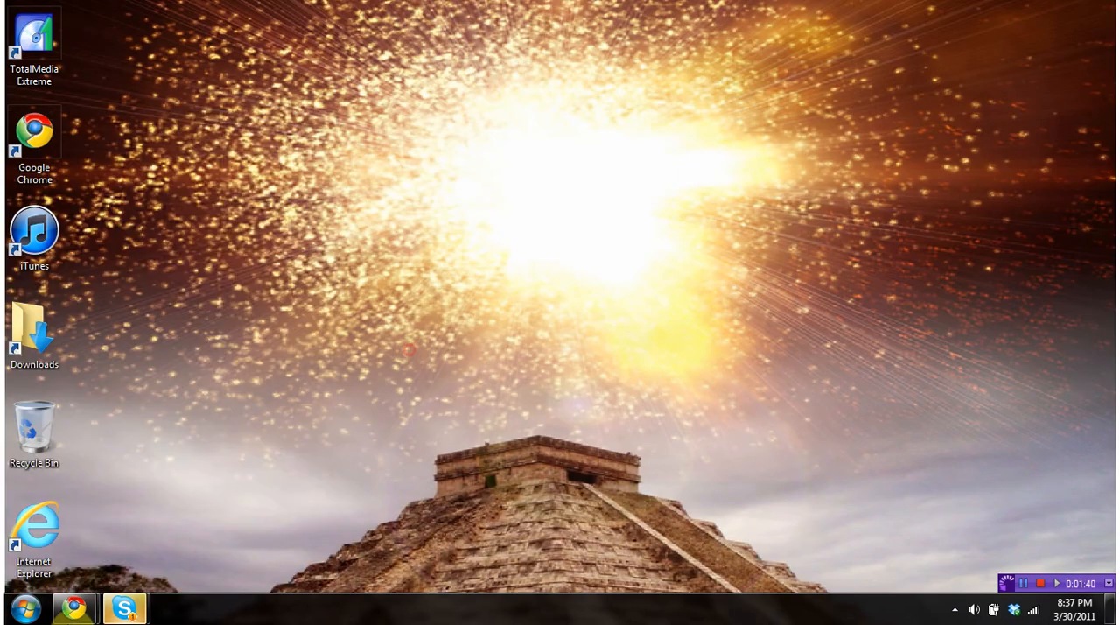
mouse_move(98, 572)
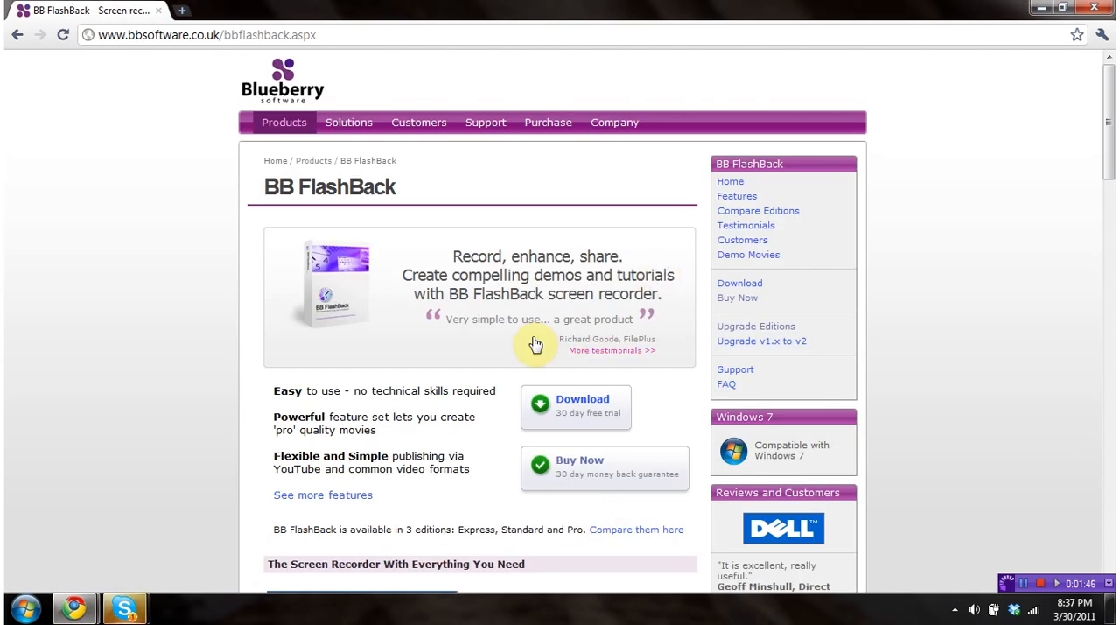
mouse_move(599, 413)
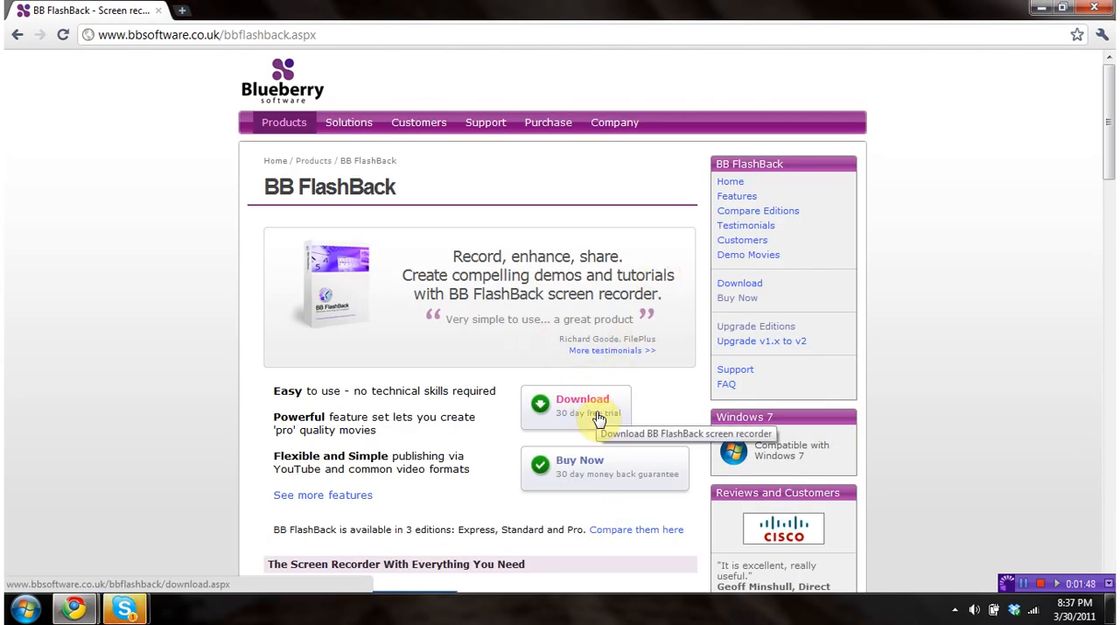
mouse_move(889, 551)
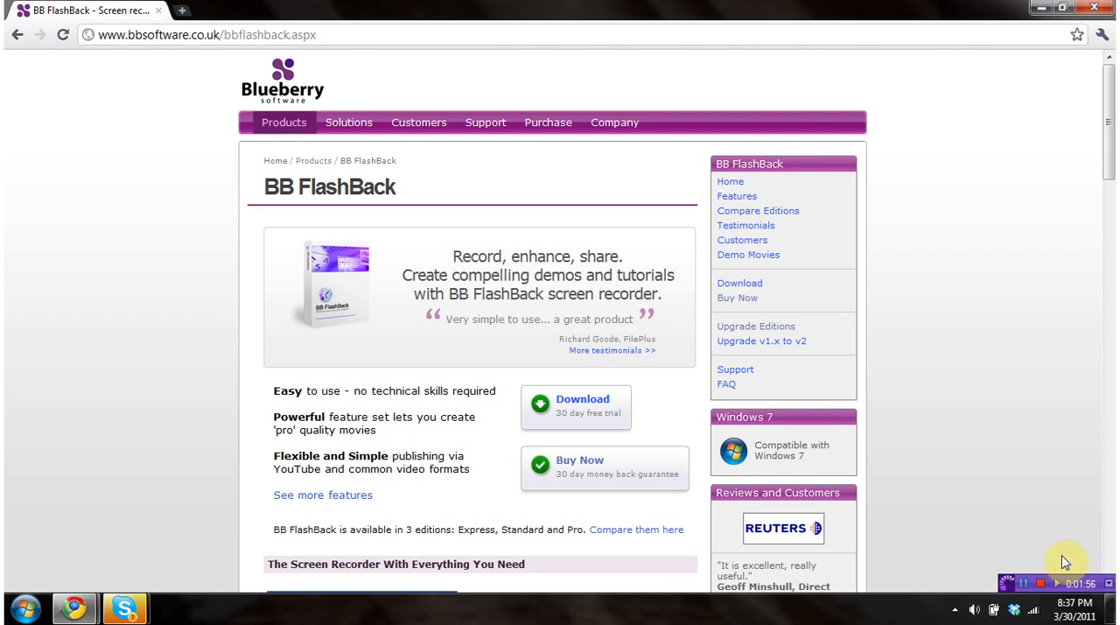
mouse_move(997, 519)
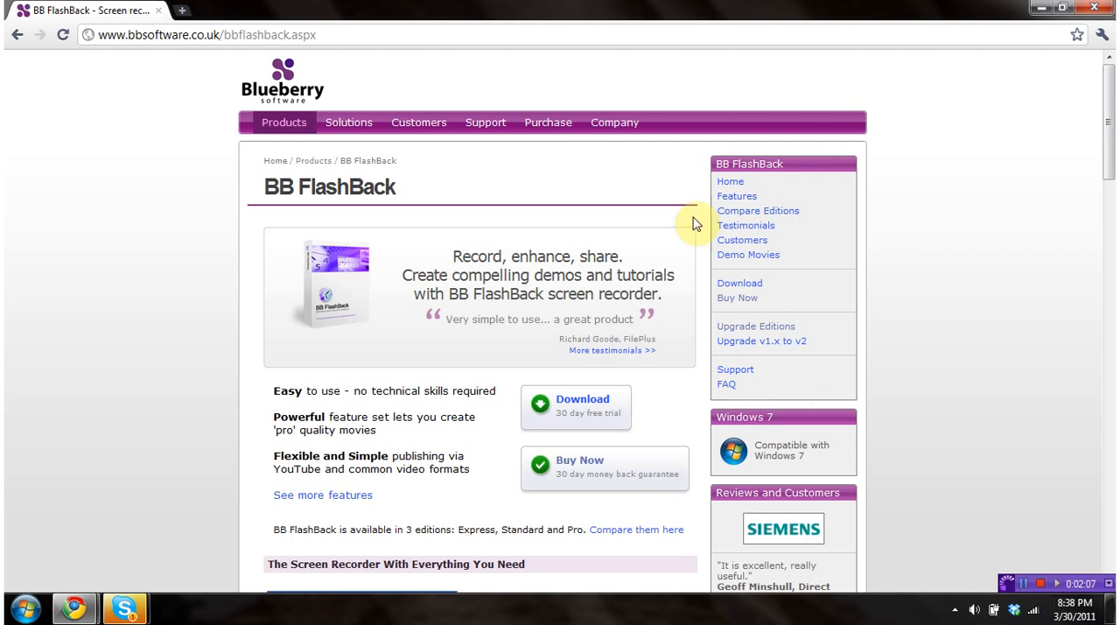
mouse_move(900, 287)
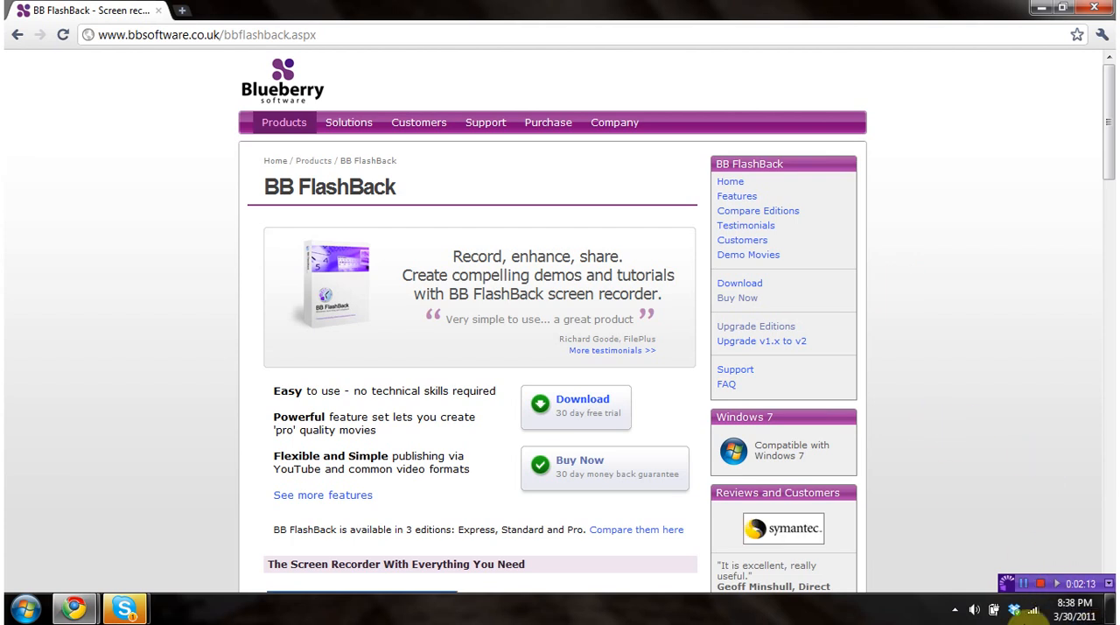
scroll(down, 3)
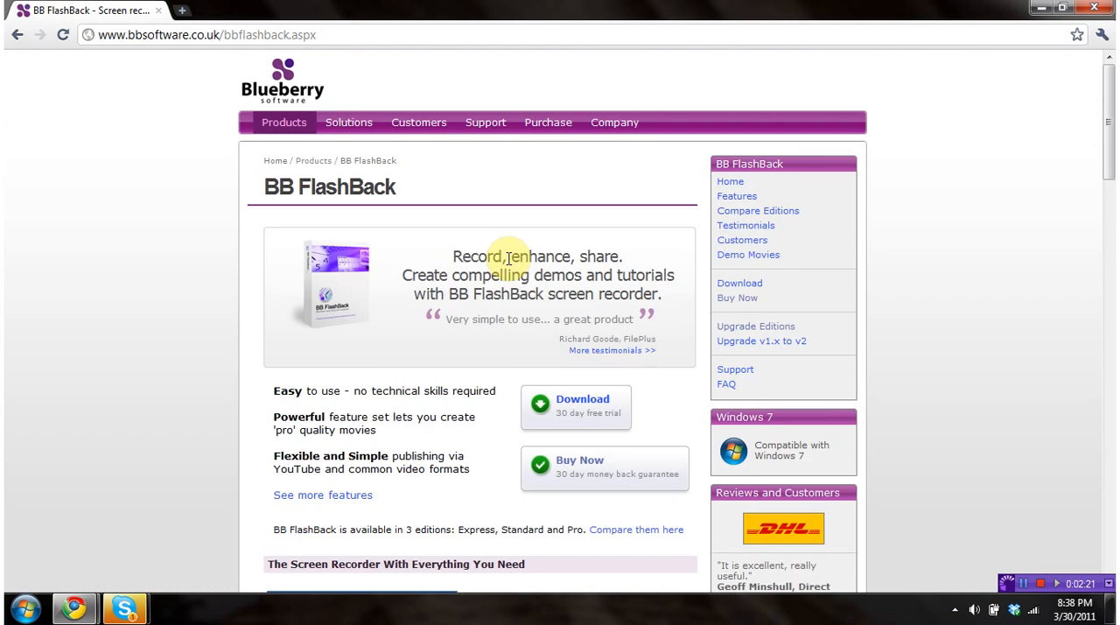
mouse_move(431, 335)
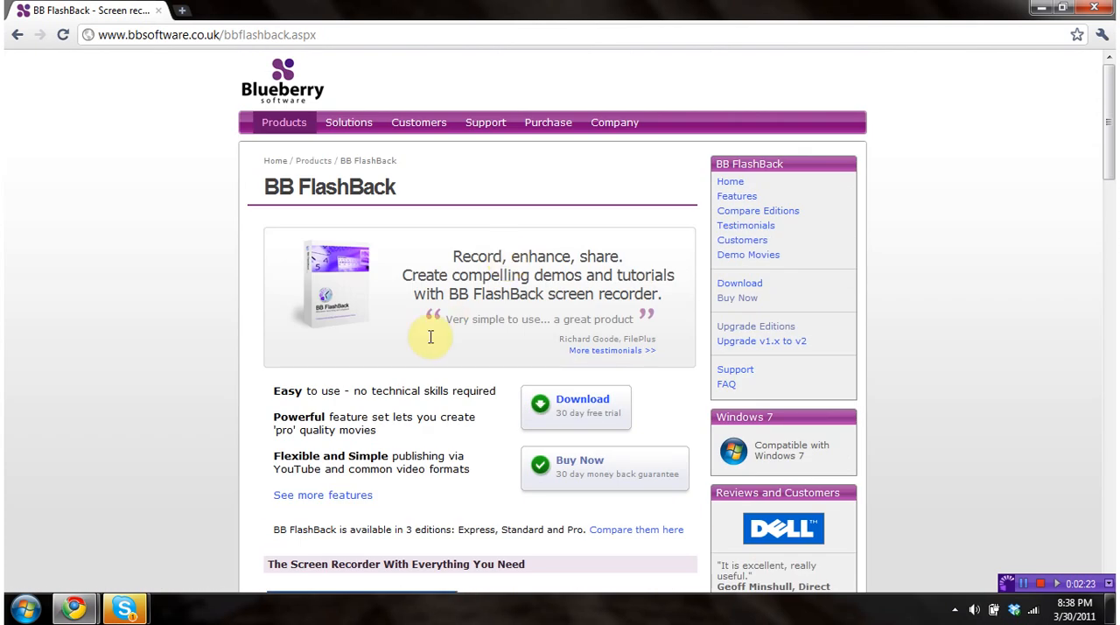